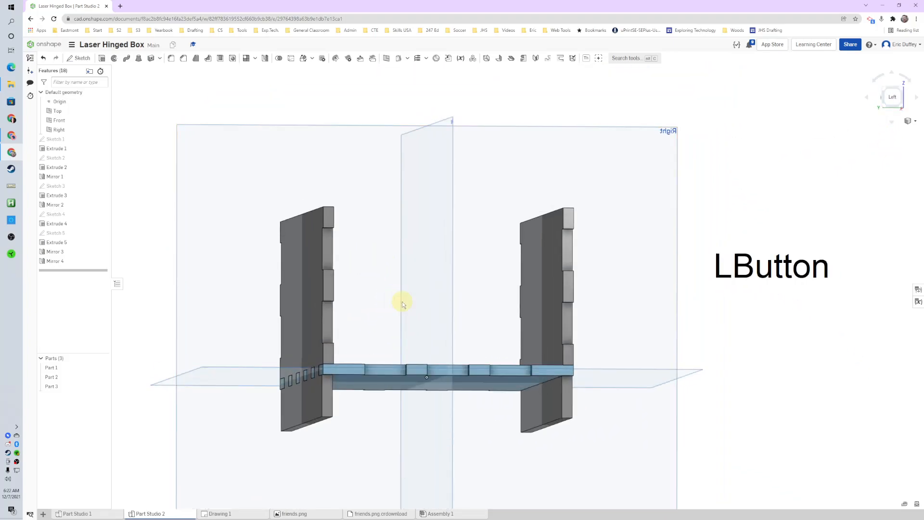
Step: Sketch a corner rectangle across the box's front end, dimensioned 3 × 2.5
{"action": "left_click", "coordinate": [82, 57]}
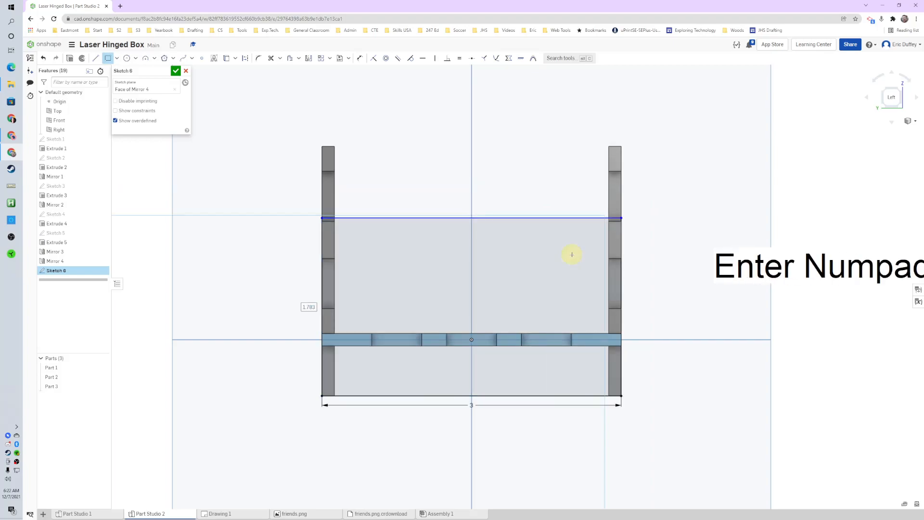
{"action": "left_click", "coordinate": [353, 5]}
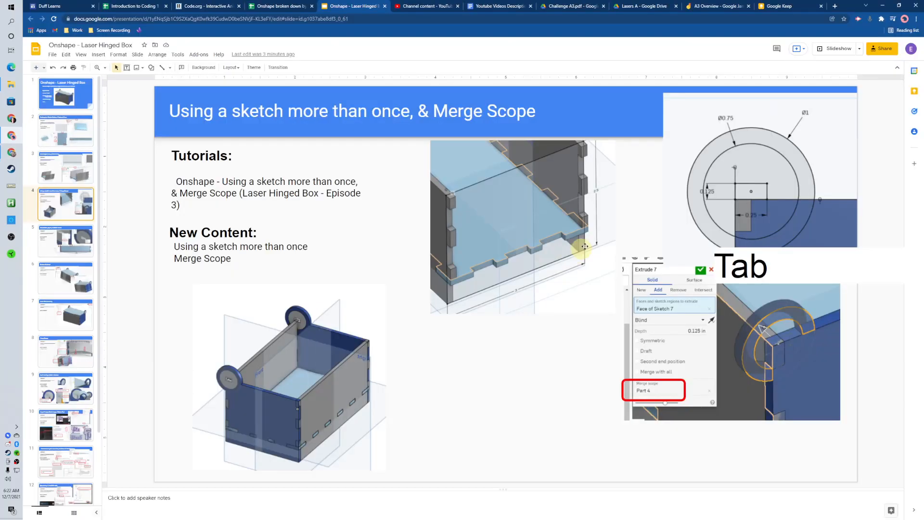
{"action": "left_click", "coordinate": [351, 5]}
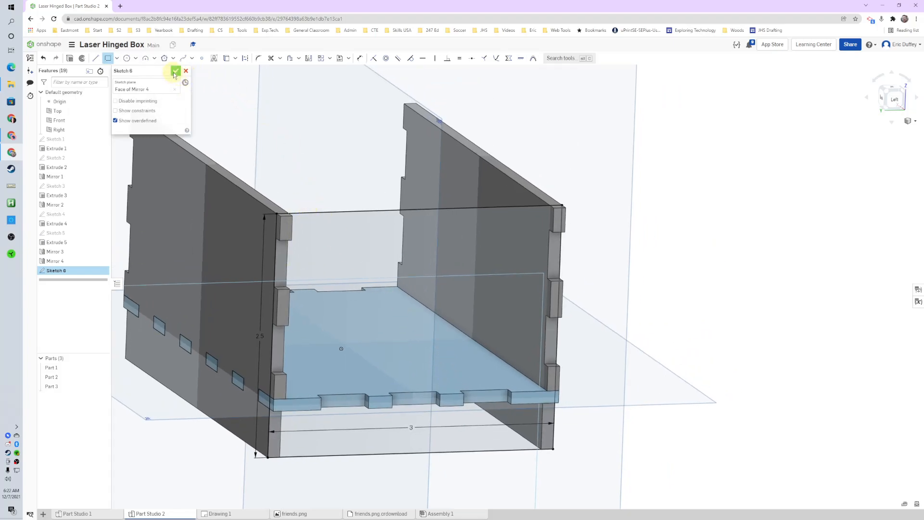
Step: Close the sketch and extrude the rectangle 0.125 in as a new part
{"action": "left_click", "coordinate": [176, 71]}
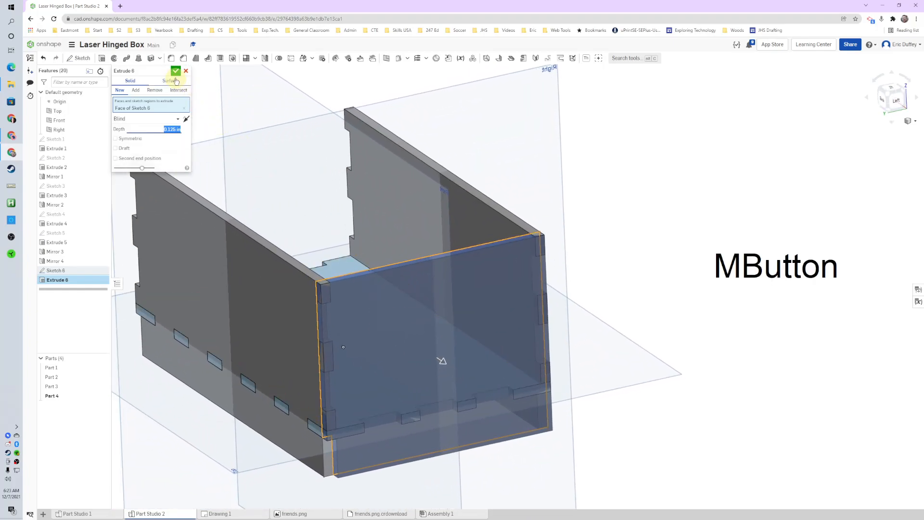
{"action": "left_click", "coordinate": [176, 71]}
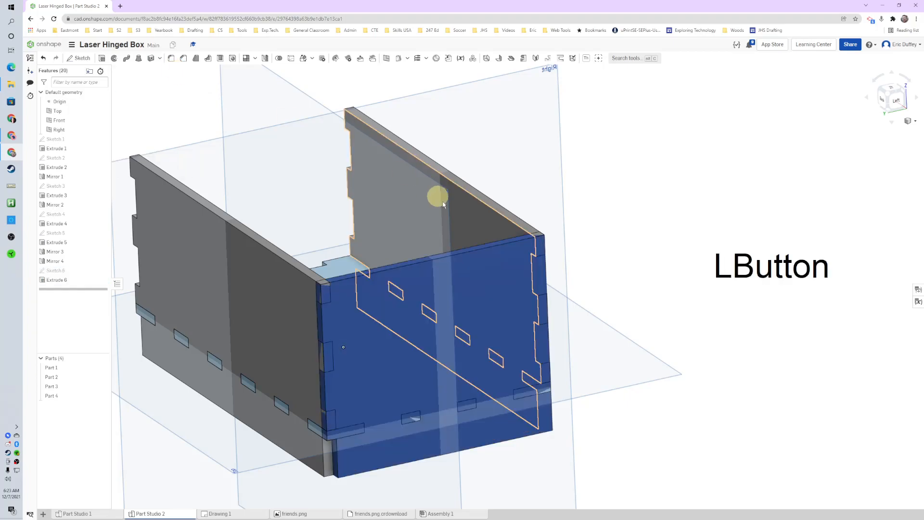
{"action": "left_click", "coordinate": [439, 196]}
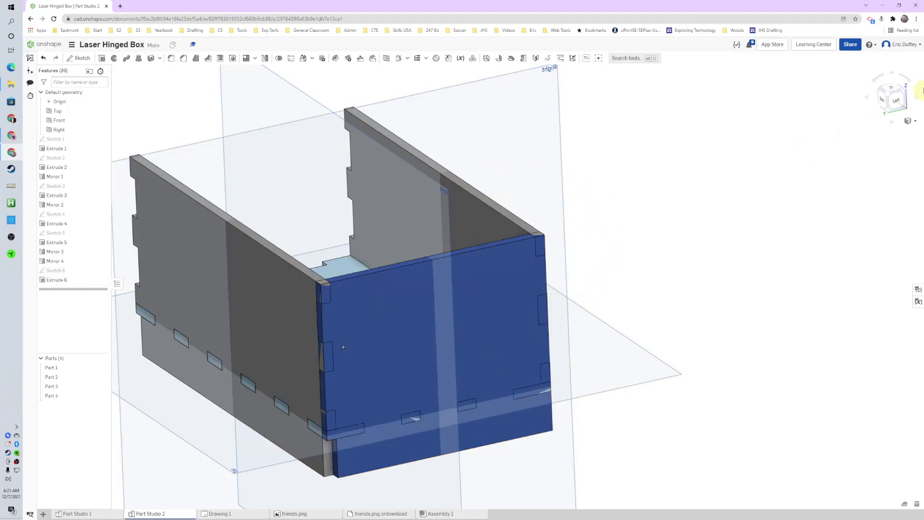
Step: On the front panel face, draw a 0.25 × 0.125 centre-point rectangle coincident with the panel top
{"action": "left_click", "coordinate": [892, 97]}
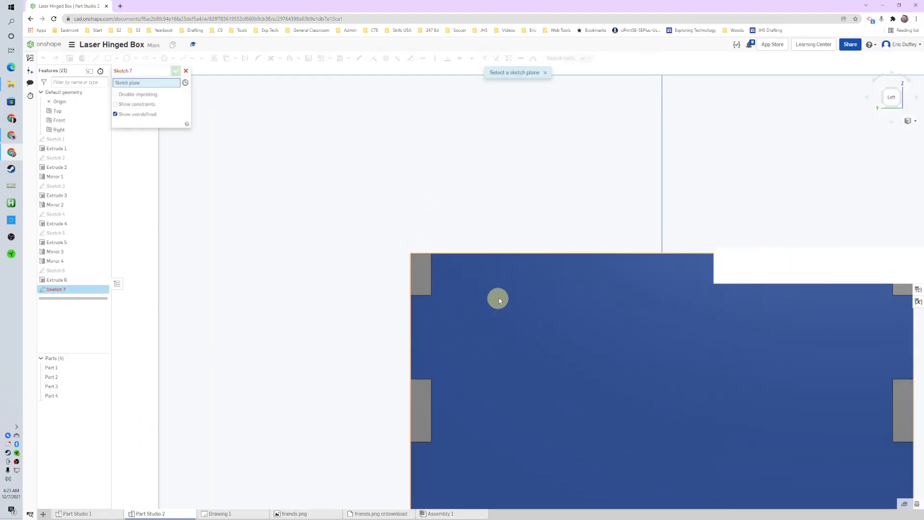
{"action": "left_click", "coordinate": [499, 299]}
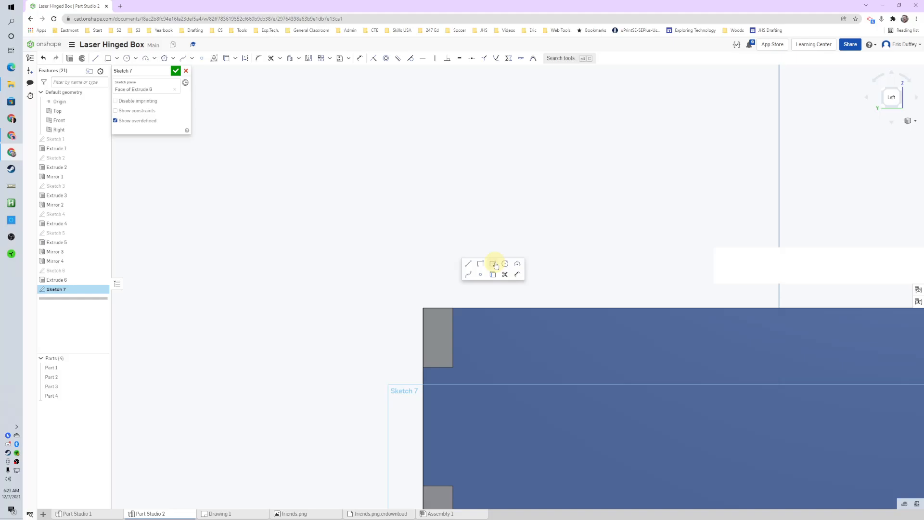
{"action": "left_click", "coordinate": [494, 263]}
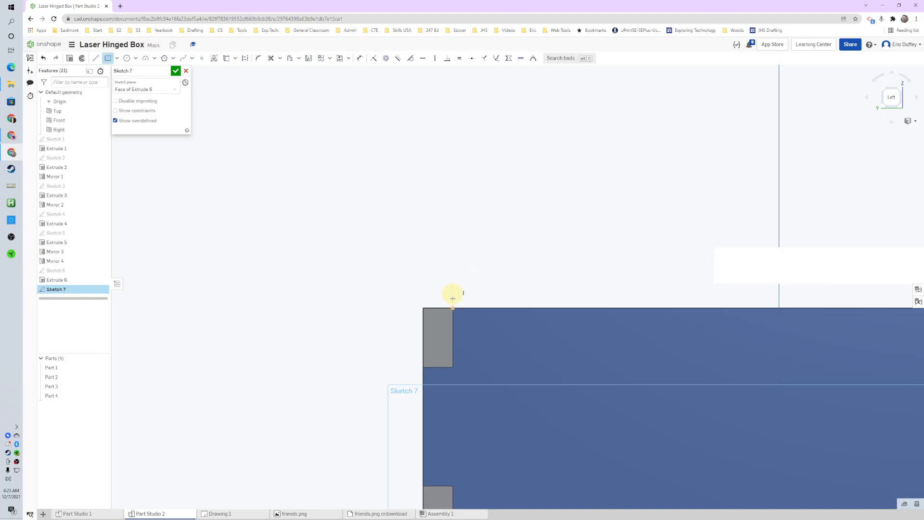
{"action": "key", "text": "Alt+Tab"}
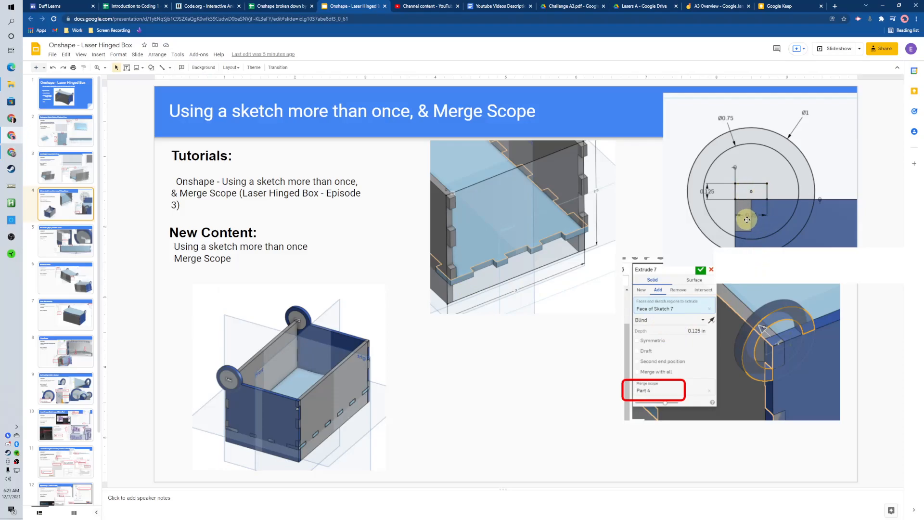
{"action": "mouse_move", "coordinate": [713, 192]}
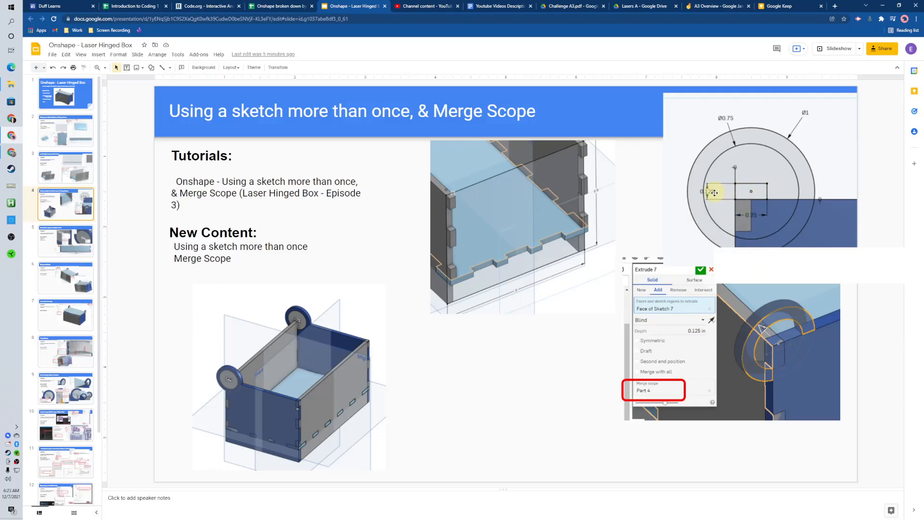
{"action": "left_click", "coordinate": [353, 6]}
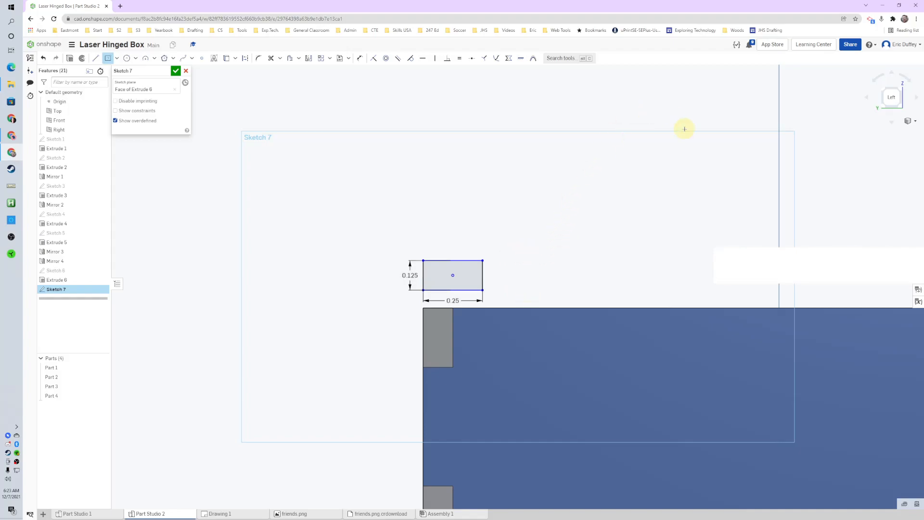
{"action": "mouse_move", "coordinate": [605, 102]}
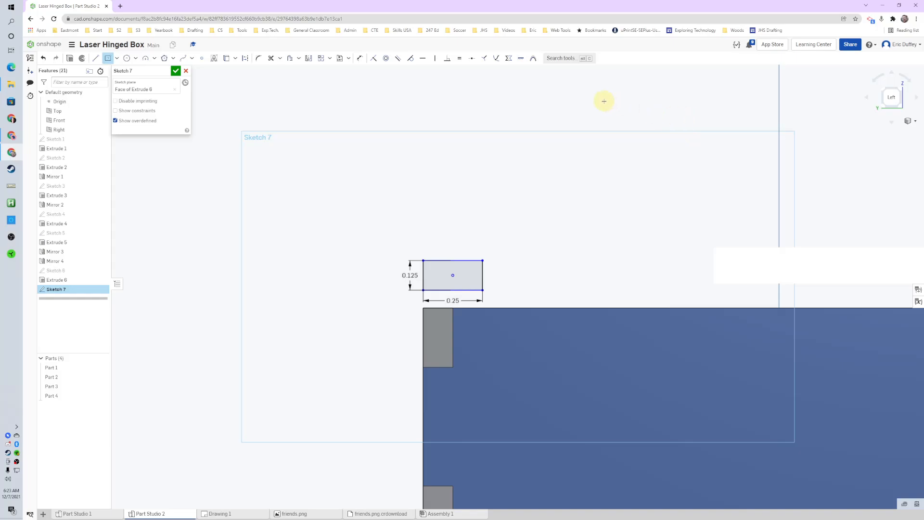
{"action": "mouse_move", "coordinate": [494, 268]}
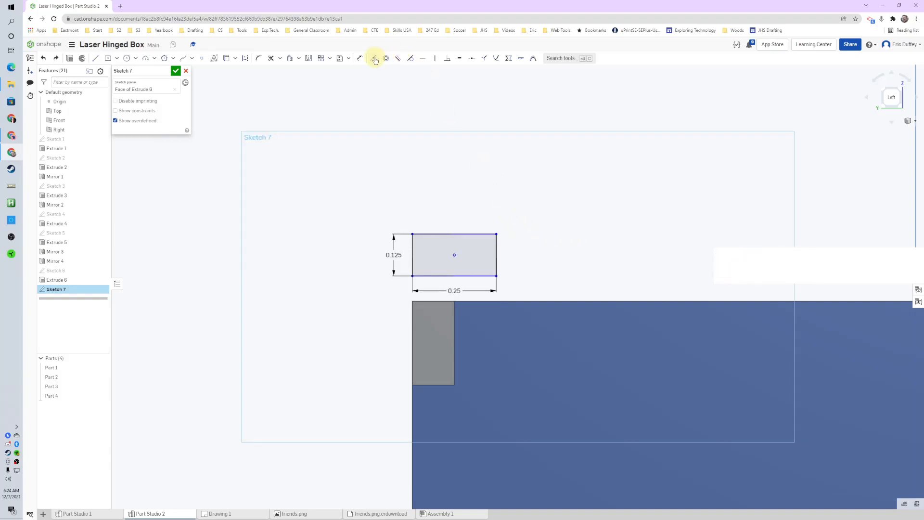
{"action": "left_click", "coordinate": [374, 58]}
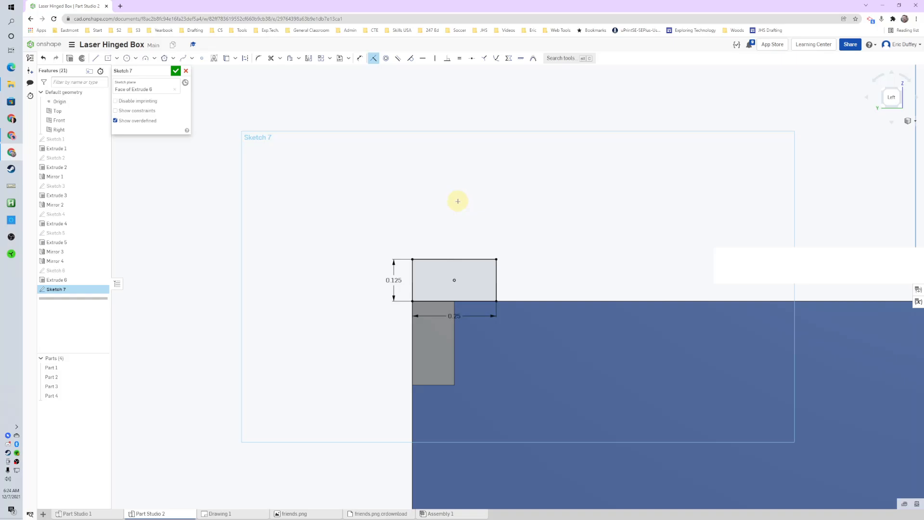
{"action": "left_click", "coordinate": [352, 6]}
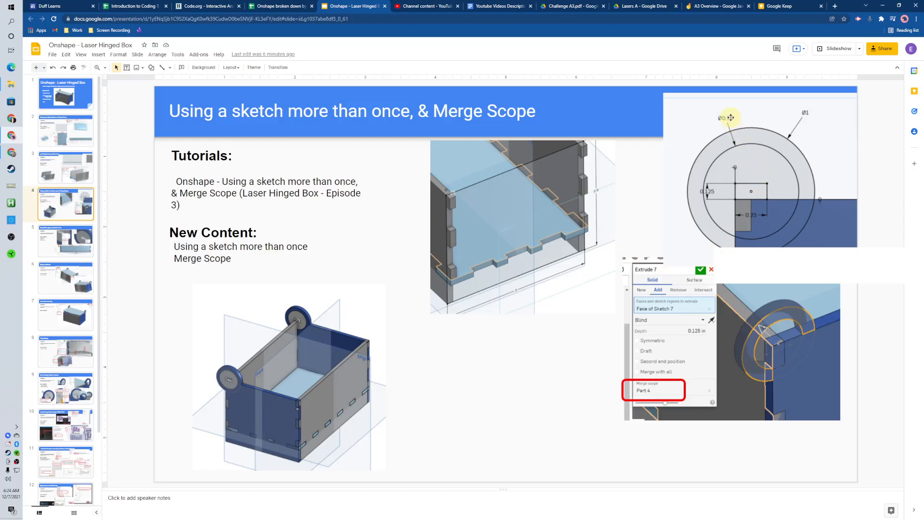
{"action": "mouse_move", "coordinate": [817, 118]}
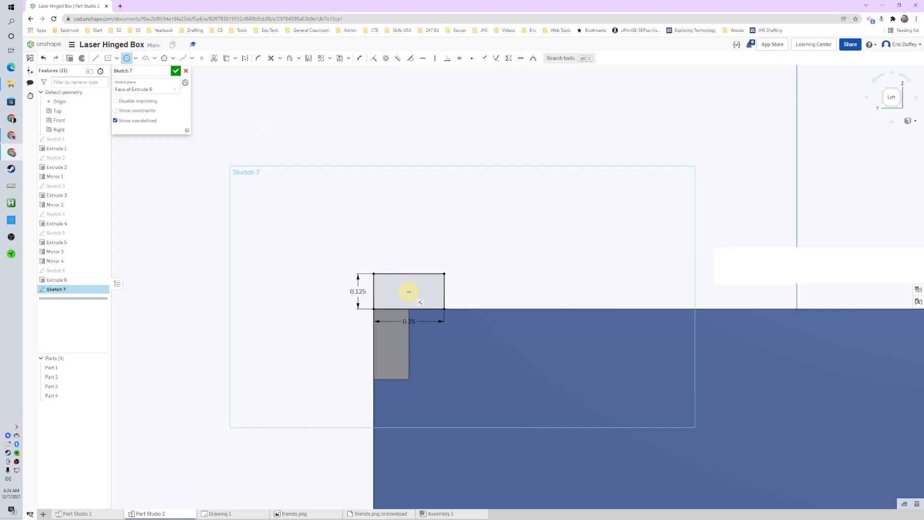
Step: Draw Ø0.75 and Ø1 circles centred on the rectangle, then close the sketch
{"action": "key", "text": "NumpadDot"}
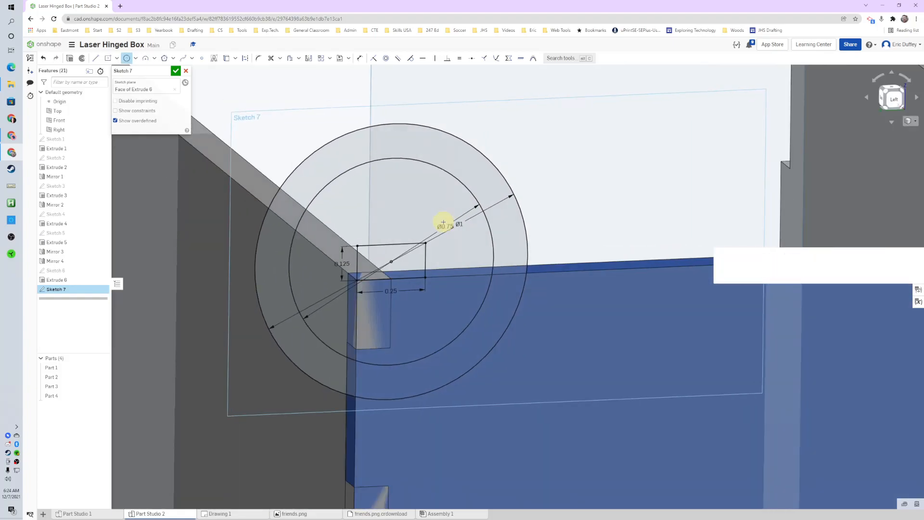
{"action": "left_click", "coordinate": [175, 71]}
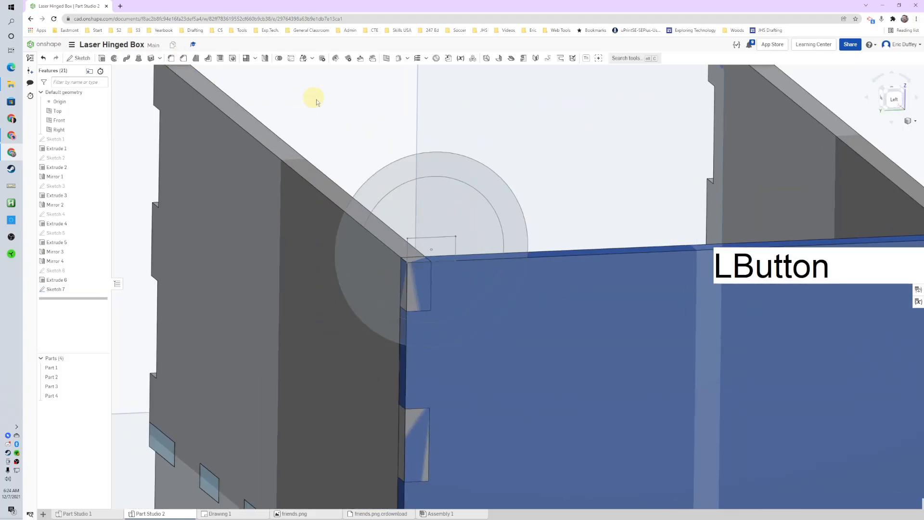
Step: Extrude the ring region 0.125 in with Add, merging into Part 4
{"action": "left_click", "coordinate": [527, 244]}
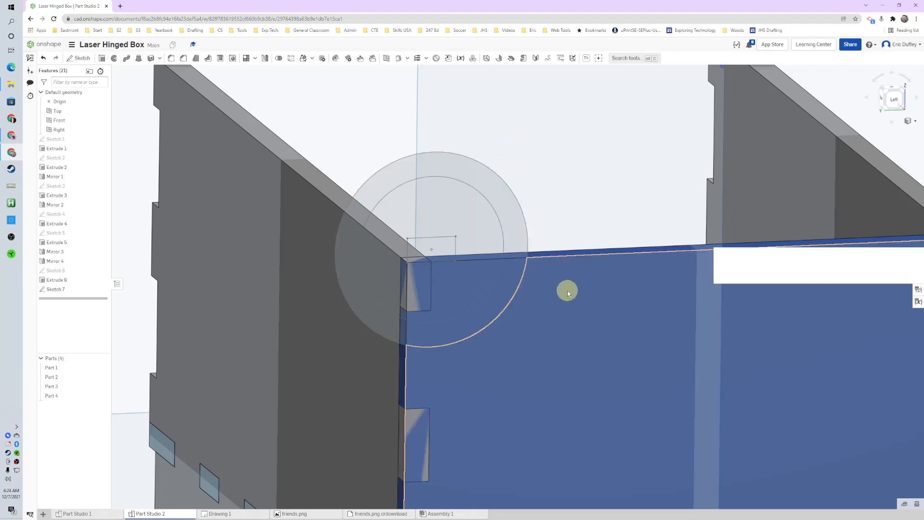
{"action": "right_click", "coordinate": [568, 293]}
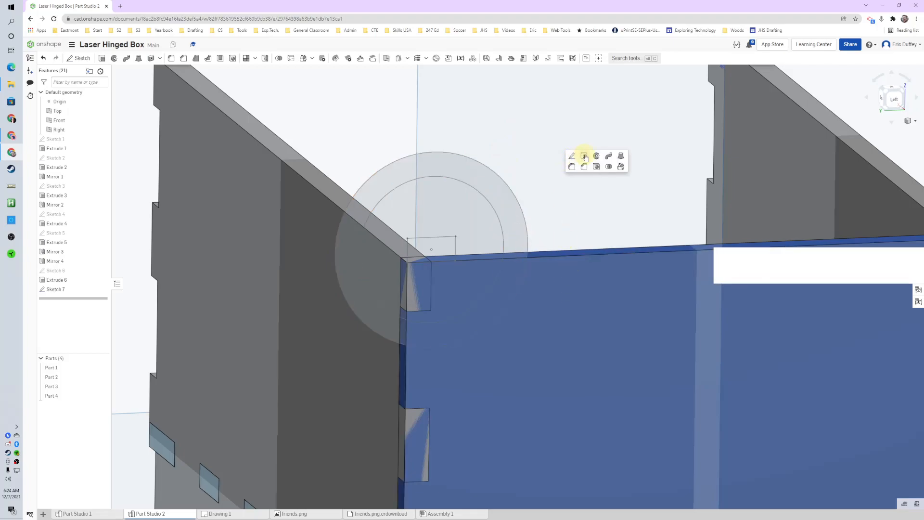
{"action": "left_click", "coordinate": [584, 156]}
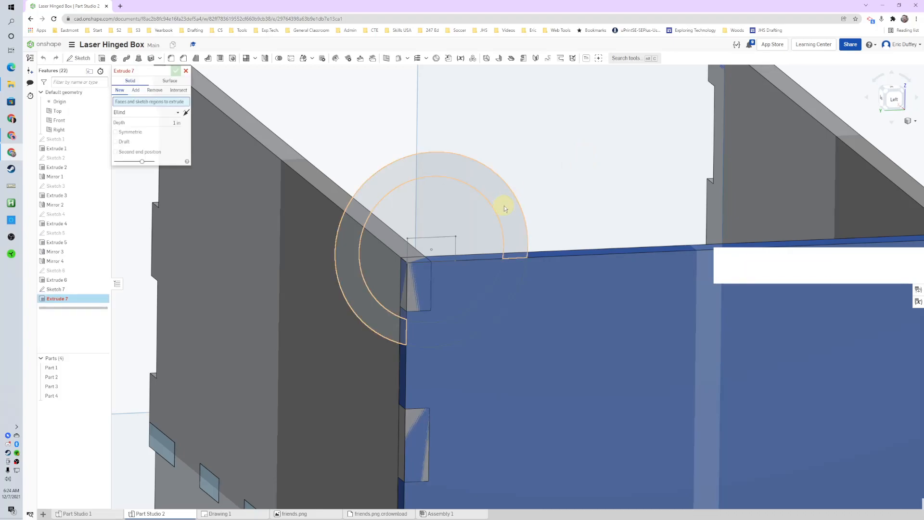
{"action": "left_click", "coordinate": [436, 189]}
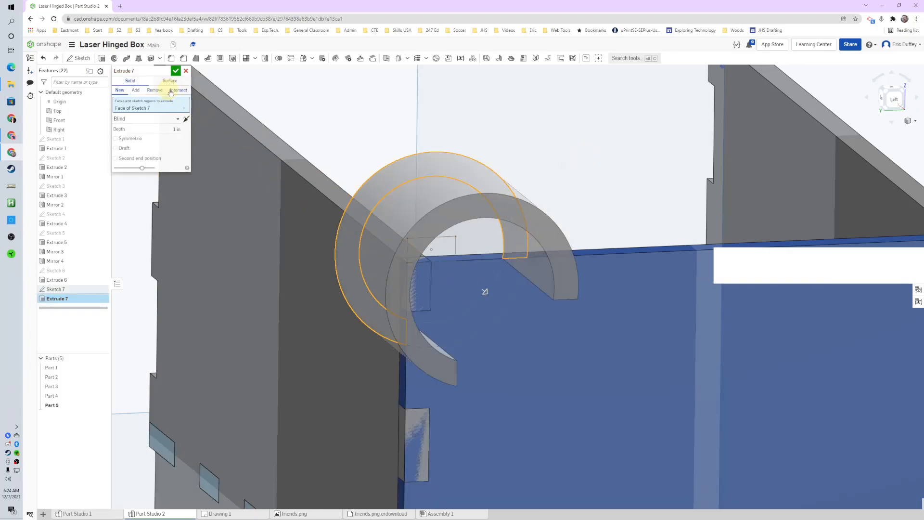
{"action": "key", "text": "Numpad1"}
{"action": "type", "text": "0.125"}
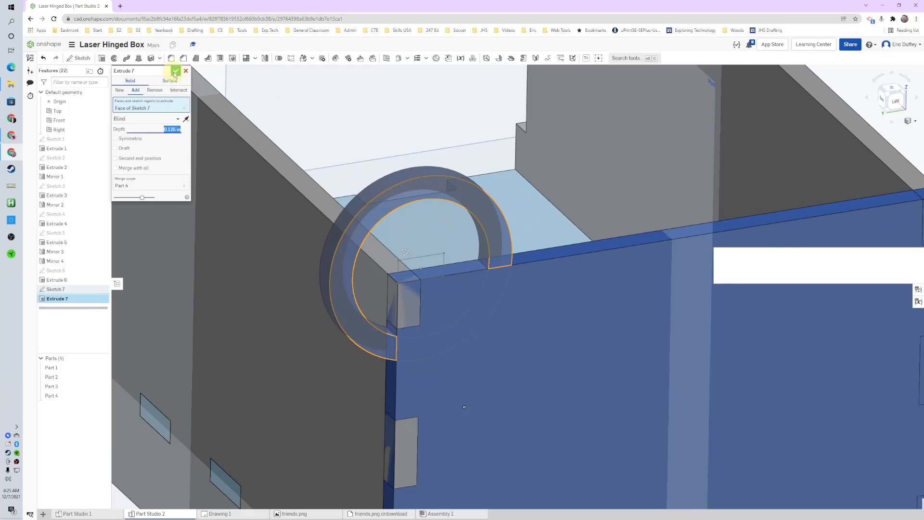
{"action": "left_click", "coordinate": [176, 71]}
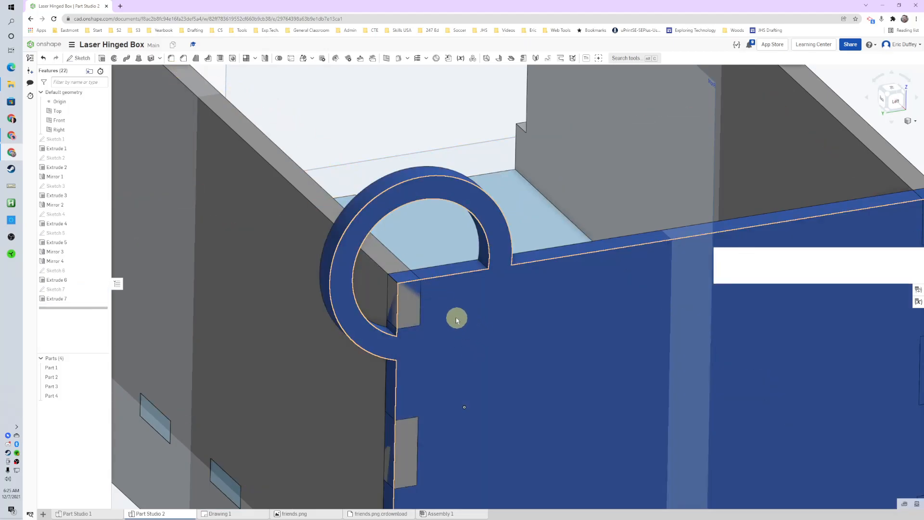
{"action": "mouse_move", "coordinate": [441, 314]}
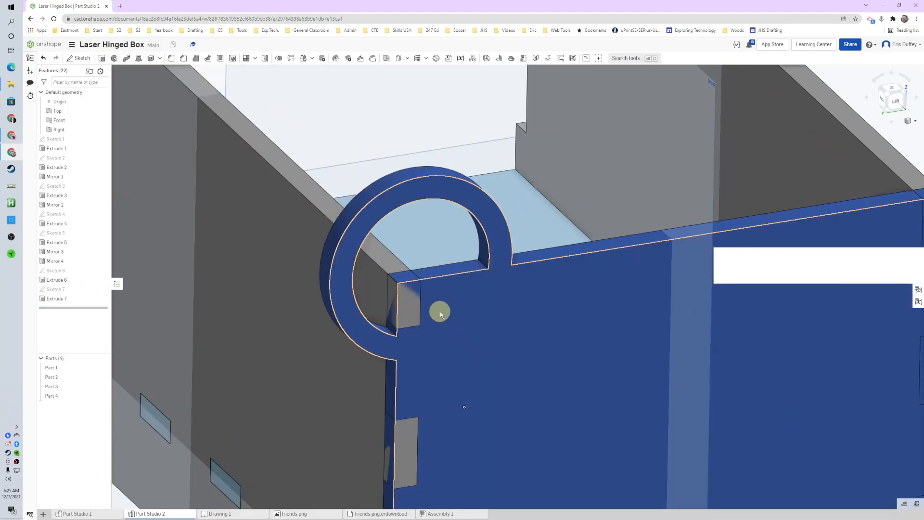
{"action": "mouse_move", "coordinate": [423, 289]}
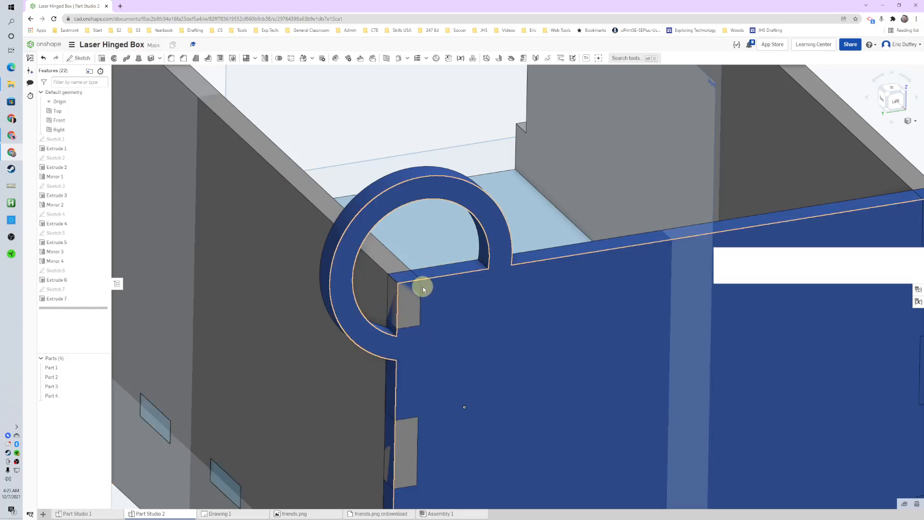
{"action": "mouse_move", "coordinate": [421, 312]}
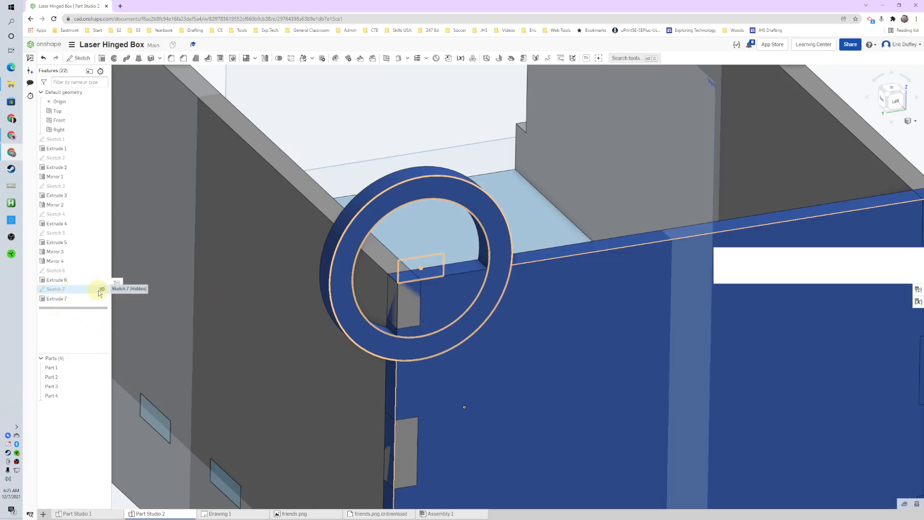
Step: Show Sketch 7 and cut the inner region 0.125 in from Part 3 and Part 4
{"action": "left_click", "coordinate": [101, 289]}
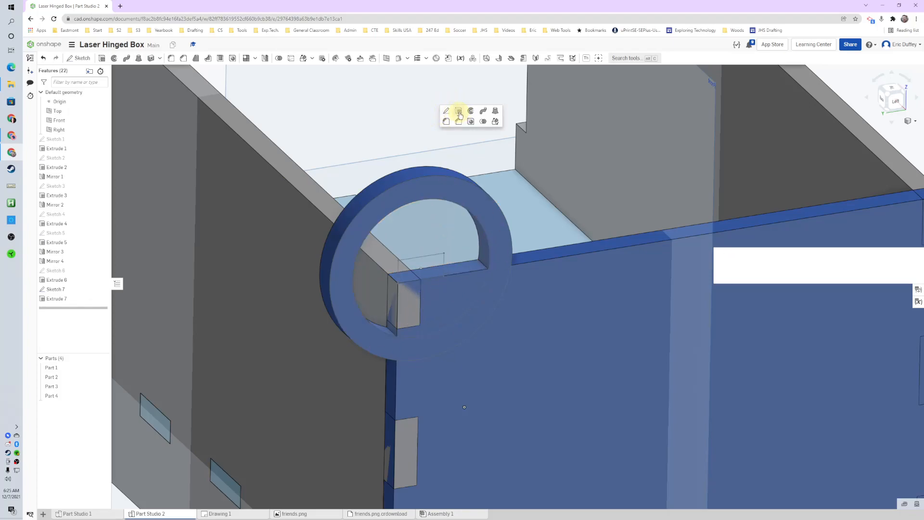
{"action": "left_click", "coordinate": [459, 113]}
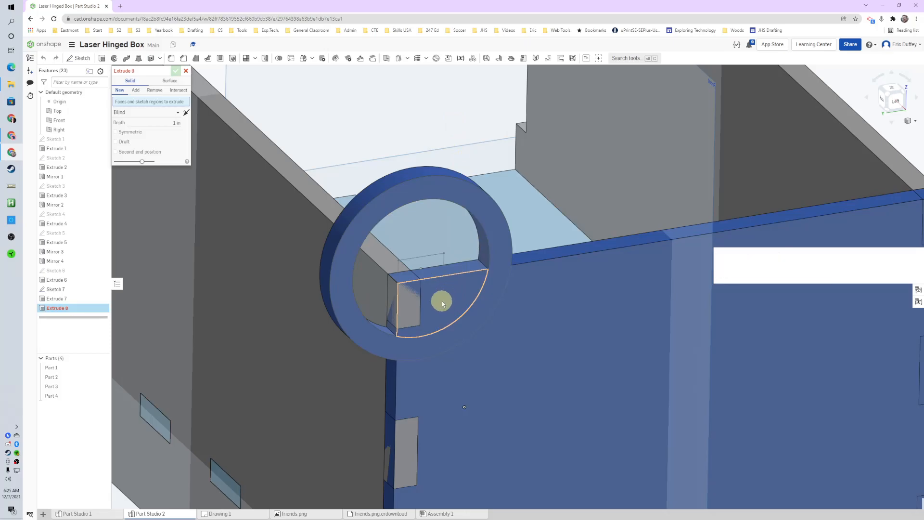
{"action": "left_click", "coordinate": [440, 304]}
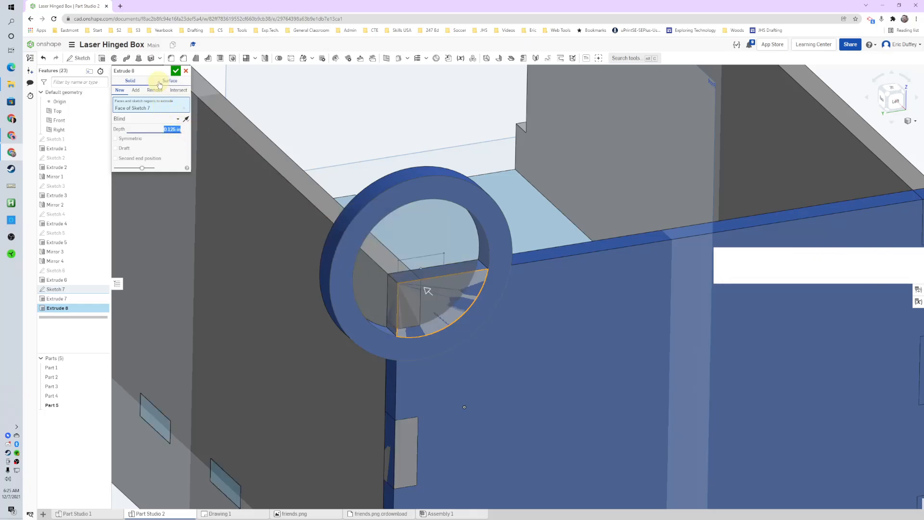
{"action": "left_click", "coordinate": [155, 89]}
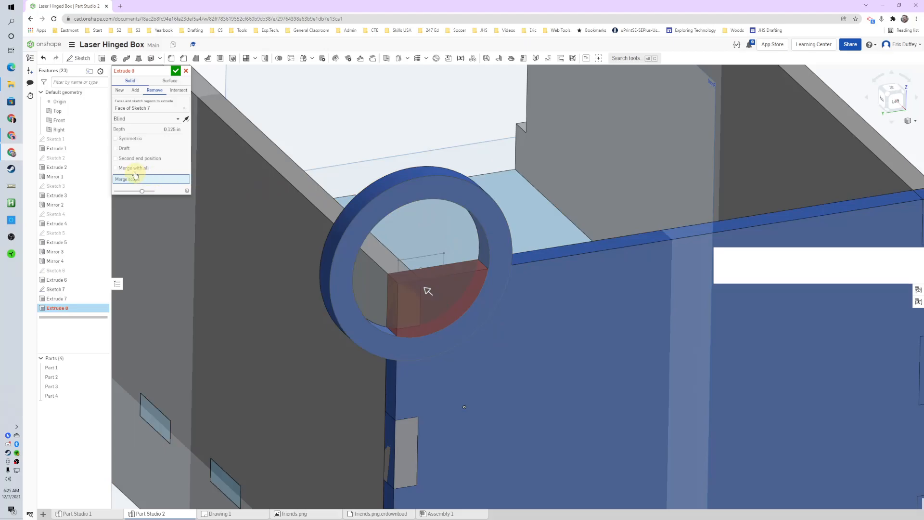
{"action": "left_click", "coordinate": [150, 179]}
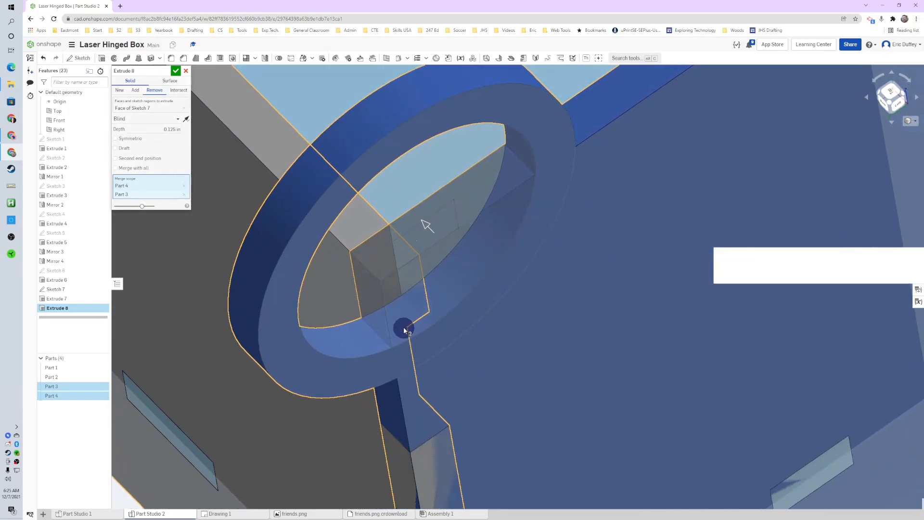
{"action": "right_click", "coordinate": [407, 329]}
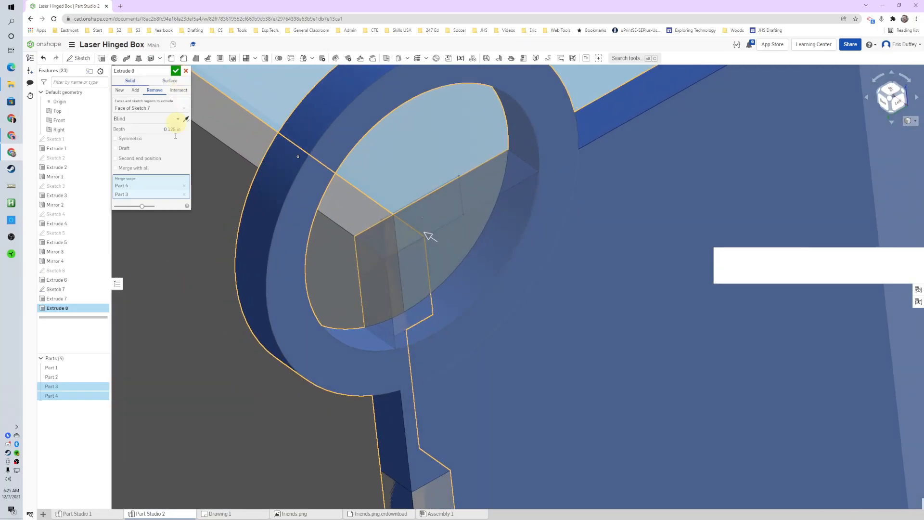
{"action": "left_click", "coordinate": [184, 186]}
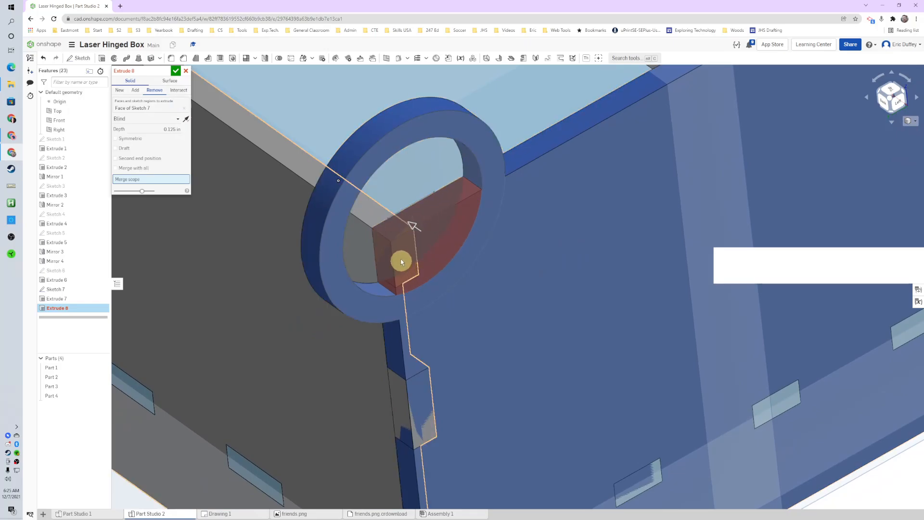
{"action": "mouse_move", "coordinate": [384, 236]}
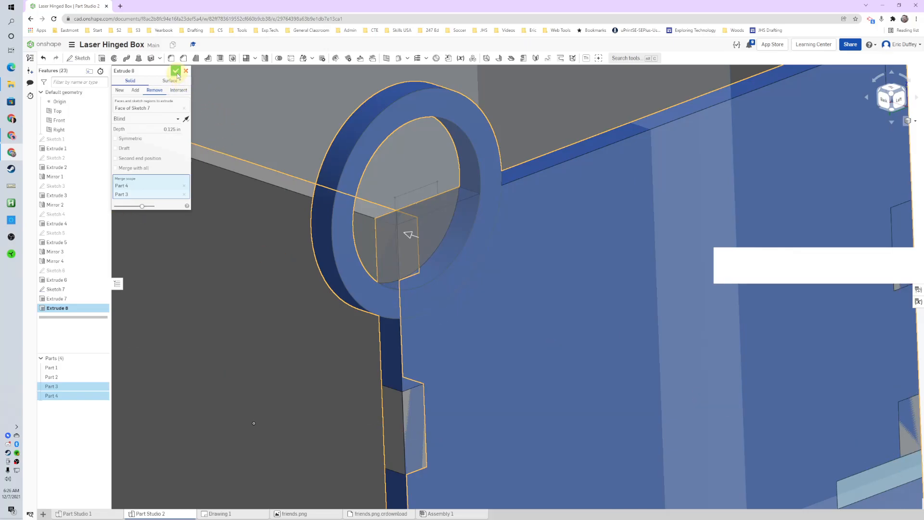
{"action": "middle_click", "coordinate": [536, 265]}
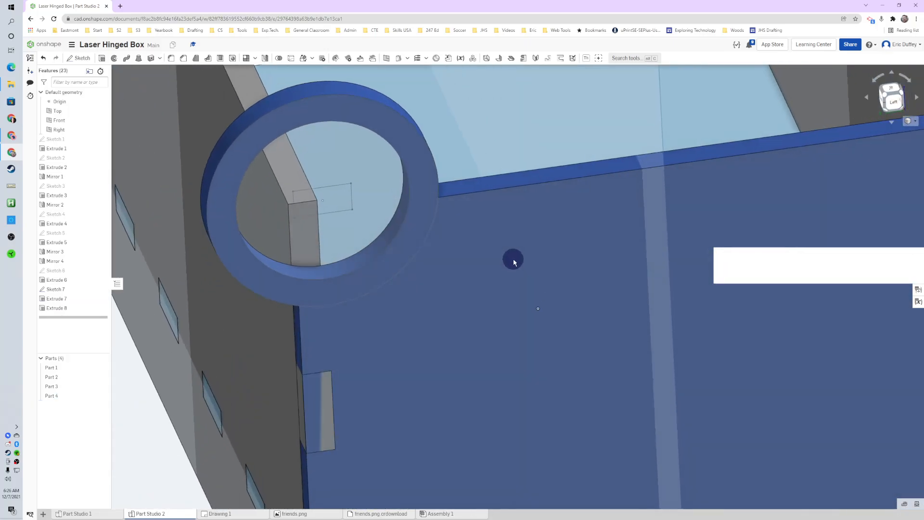
Step: Extrude the Sketch 7 regions inside the ring 0.125 in as a new disc part
{"action": "middle_click", "coordinate": [514, 262]}
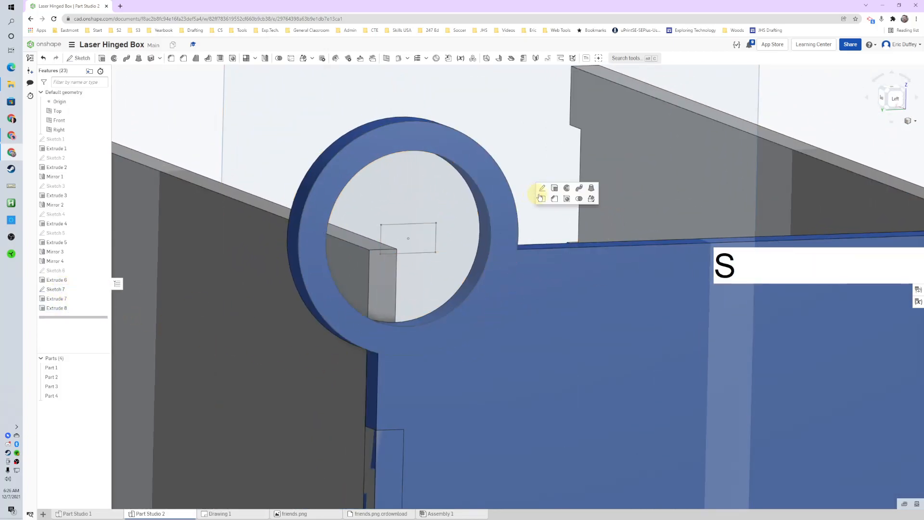
{"action": "left_click", "coordinate": [542, 187]}
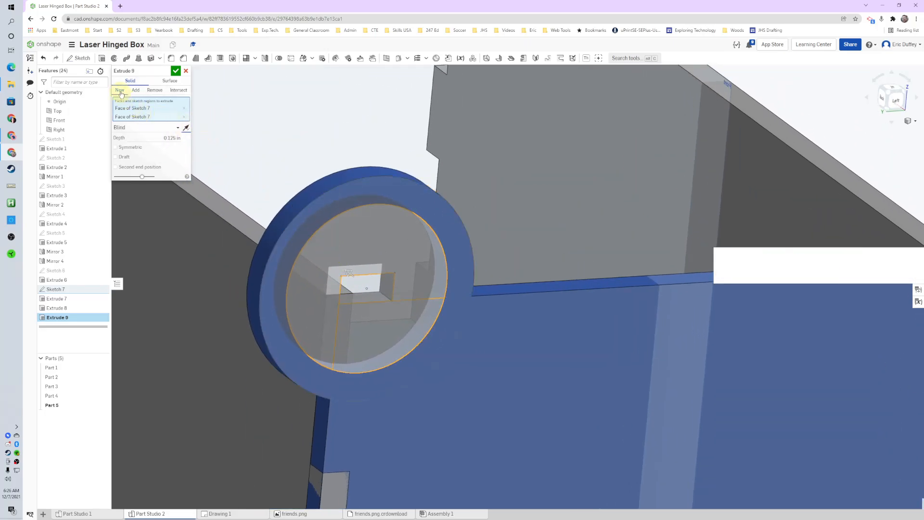
{"action": "right_click", "coordinate": [353, 270]}
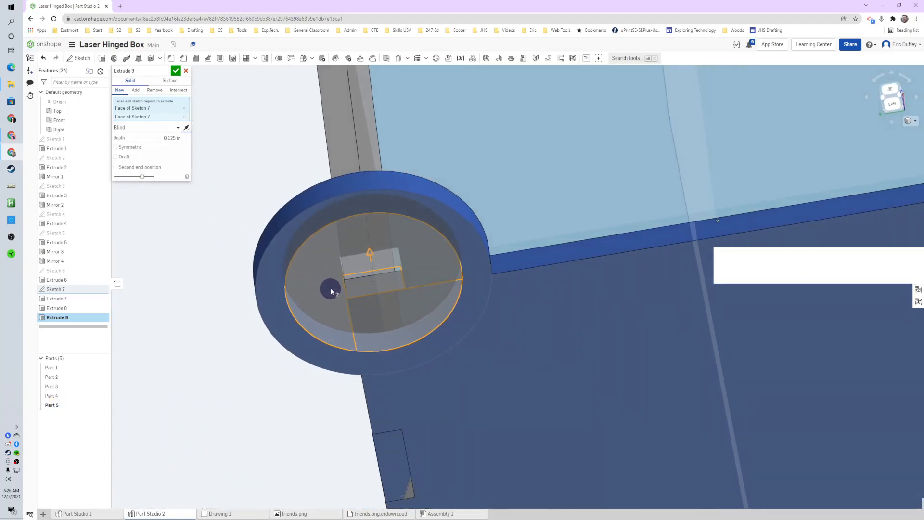
{"action": "right_click", "coordinate": [331, 290]}
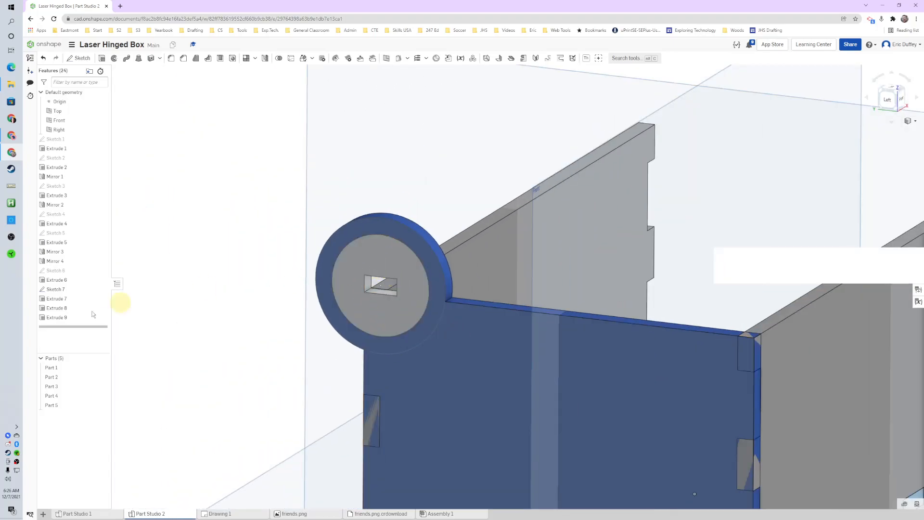
{"action": "mouse_move", "coordinate": [56, 298]}
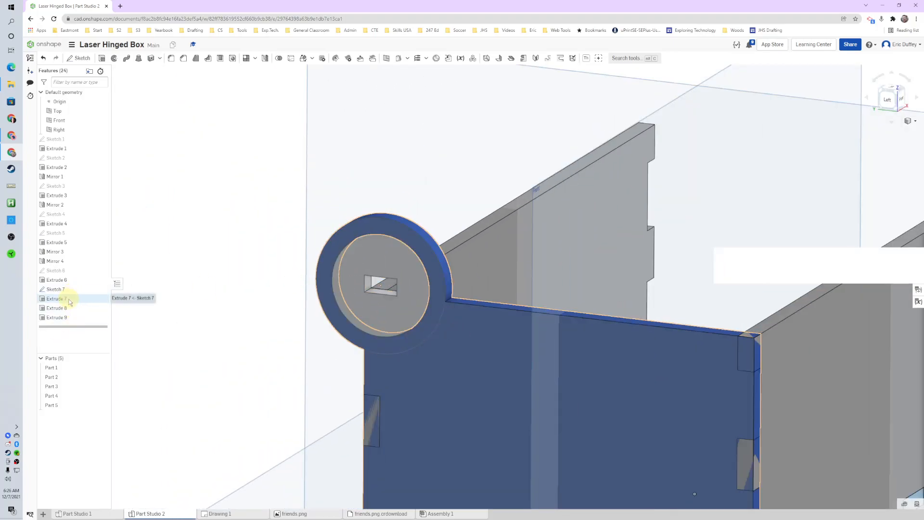
Step: Mirror Part 4 and Part 5 across the Right plane
{"action": "double_click", "coordinate": [54, 299]}
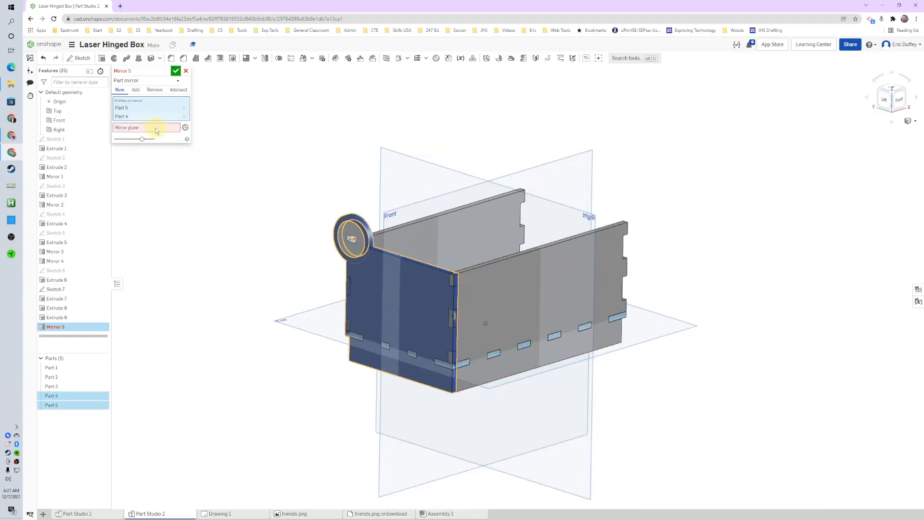
{"action": "left_click", "coordinate": [145, 127]}
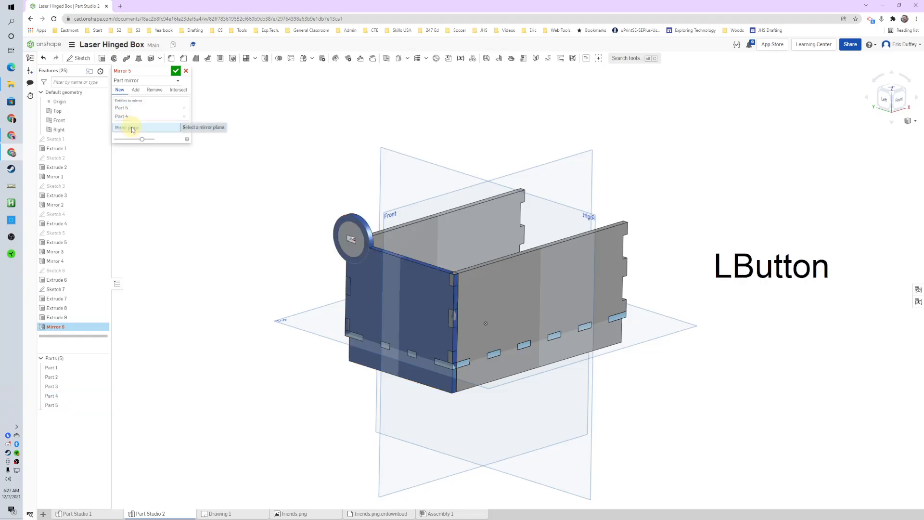
{"action": "left_click", "coordinate": [58, 129]}
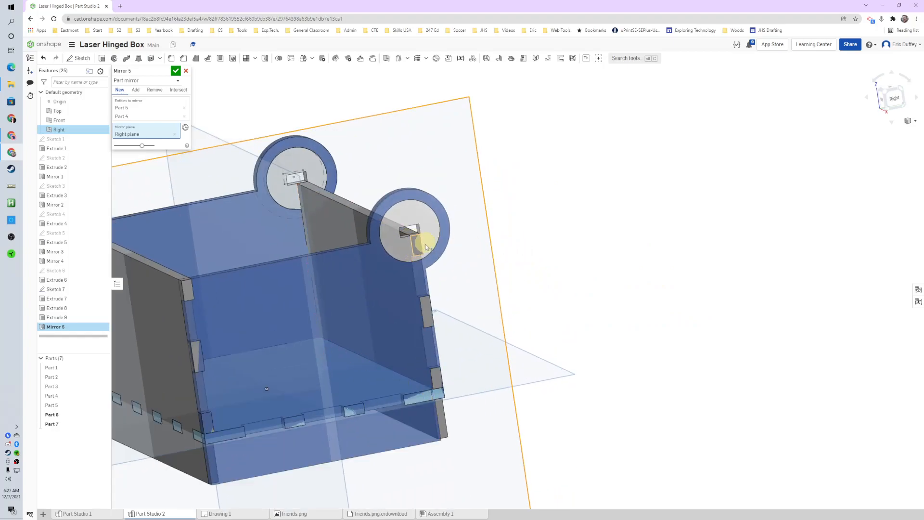
{"action": "left_click", "coordinate": [175, 71]}
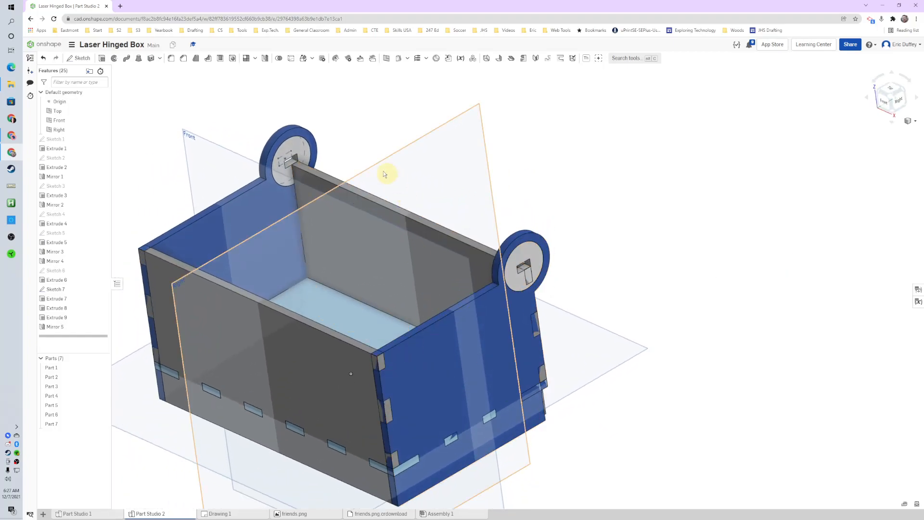
{"action": "mouse_move", "coordinate": [441, 158]}
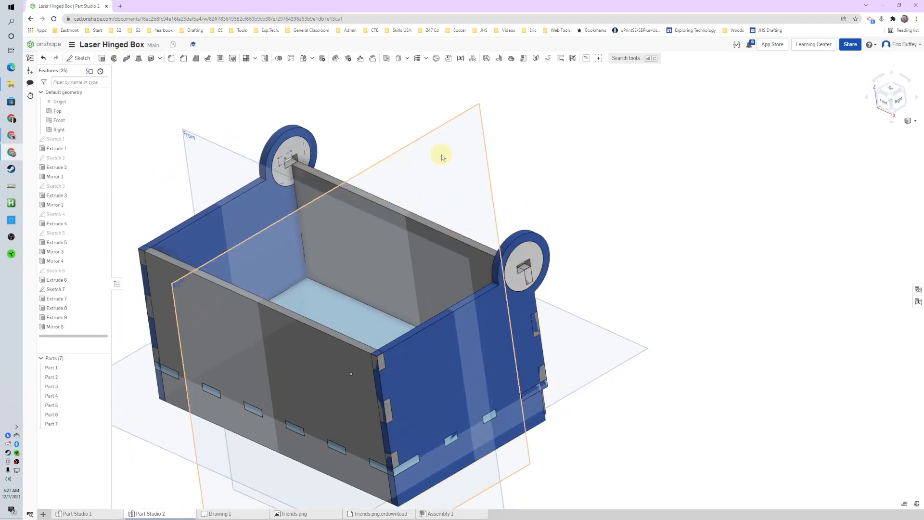